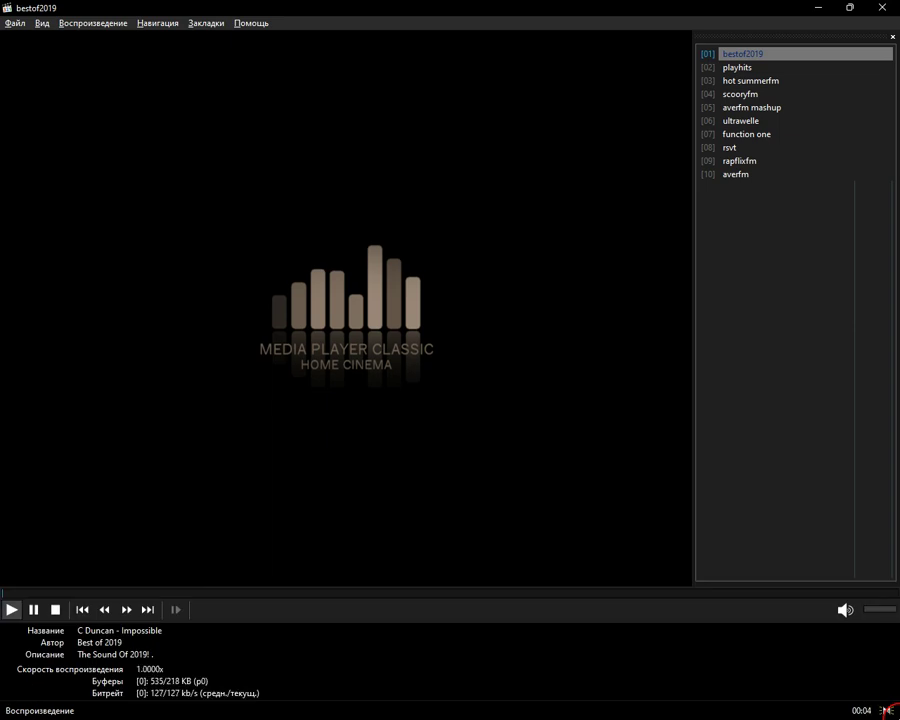
Switch from the bestof2019 stream to the playhits station (playlist item 02).
{"action": "double_click", "coordinate": [737, 67]}
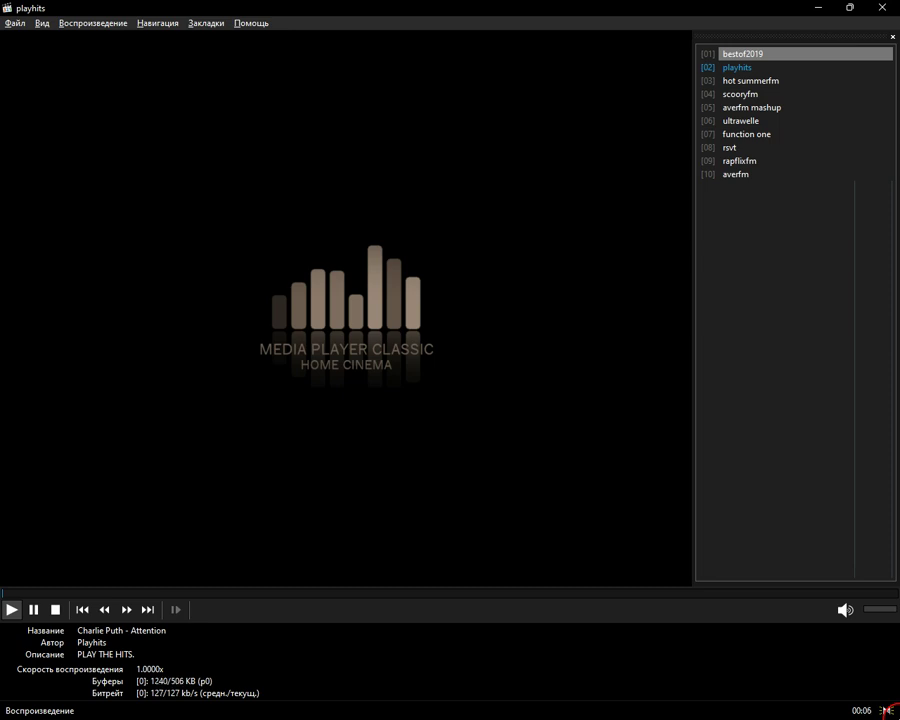
Advance to the next playlist station, heading past scooryfm toward averfm mashup.
{"action": "double_click", "coordinate": [750, 80]}
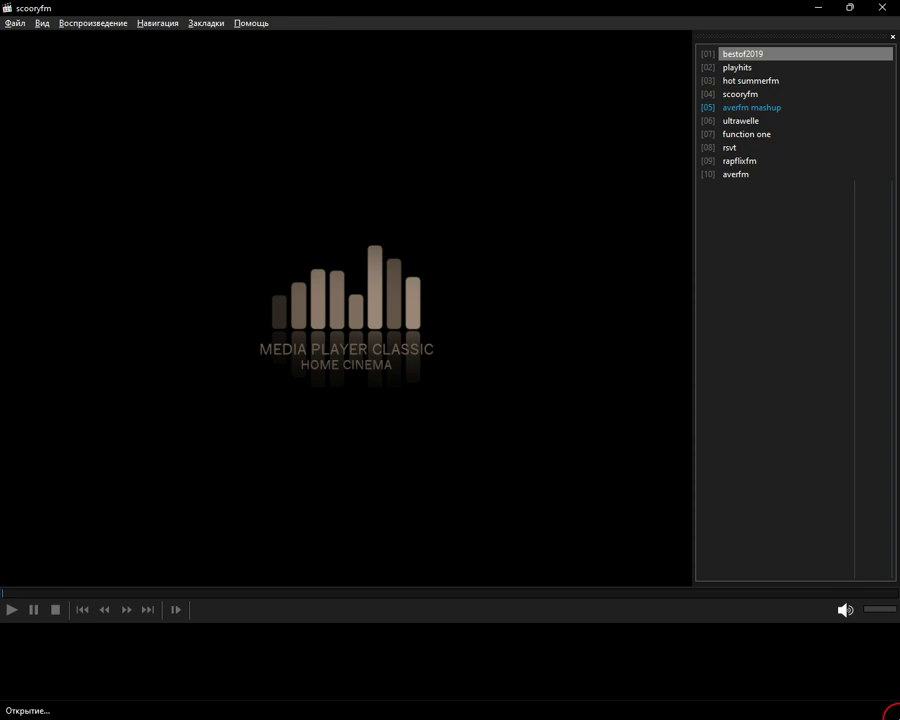
Play the averfm mashup stream, then start loading ultrawelle (item 06).
{"action": "double_click", "coordinate": [751, 107]}
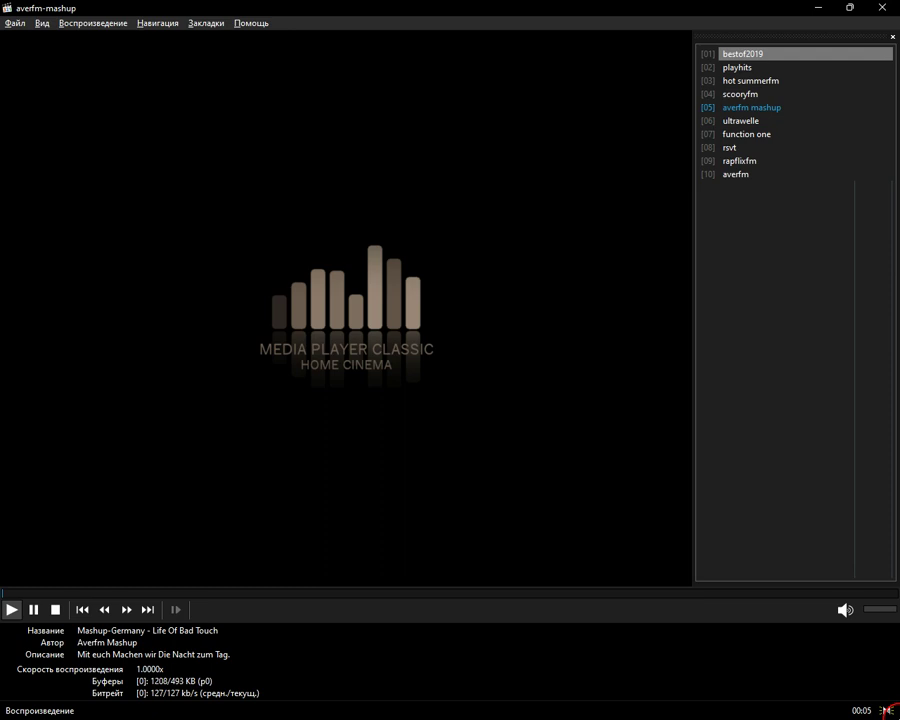
{"action": "double_click", "coordinate": [740, 120]}
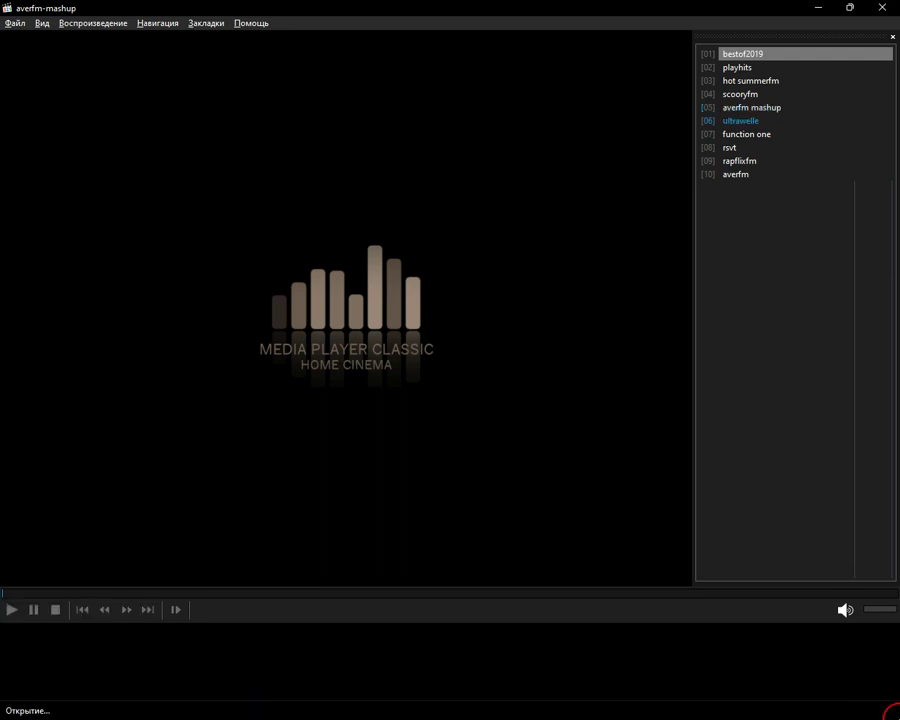
Play ultrawelle, then move on to function one (item 07) toward rsvt.
{"action": "double_click", "coordinate": [740, 120]}
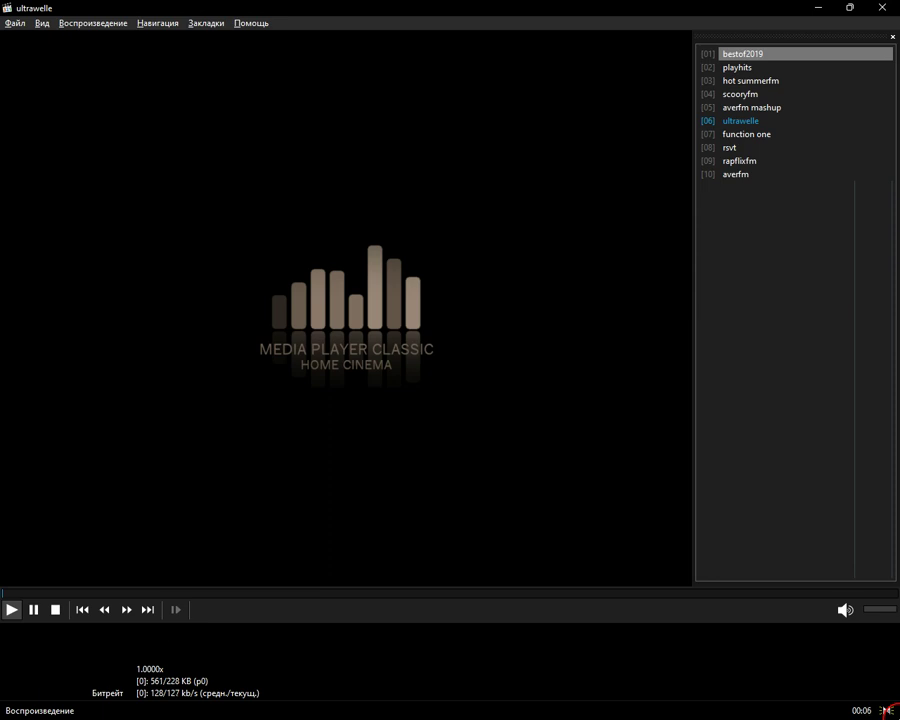
{"action": "double_click", "coordinate": [746, 134]}
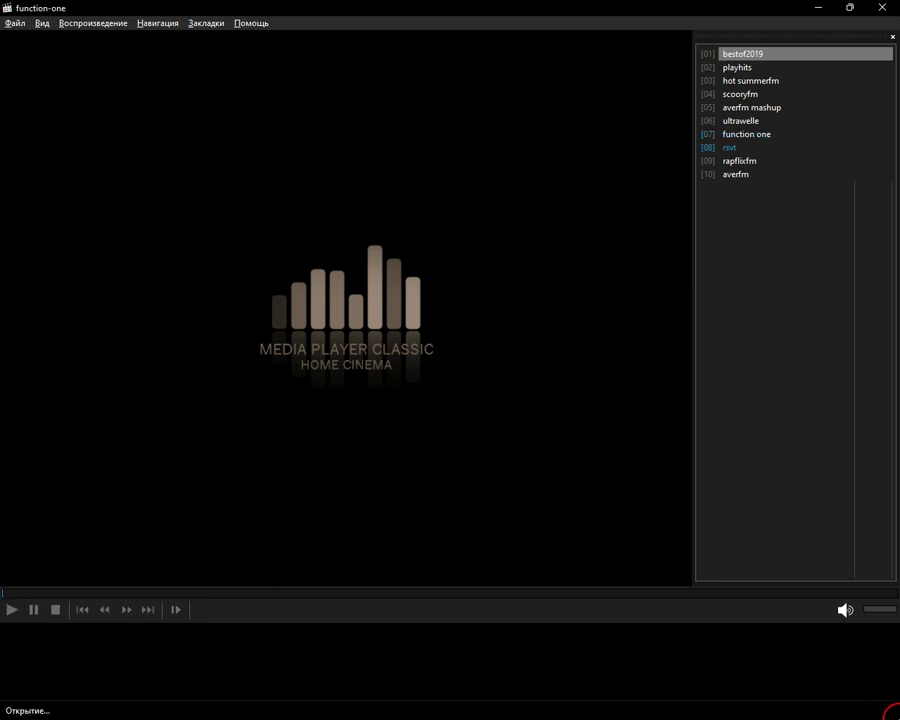
Play rsvt, then rapflixfm (item 09), then start the last station averfm (item 10).
{"action": "double_click", "coordinate": [730, 147]}
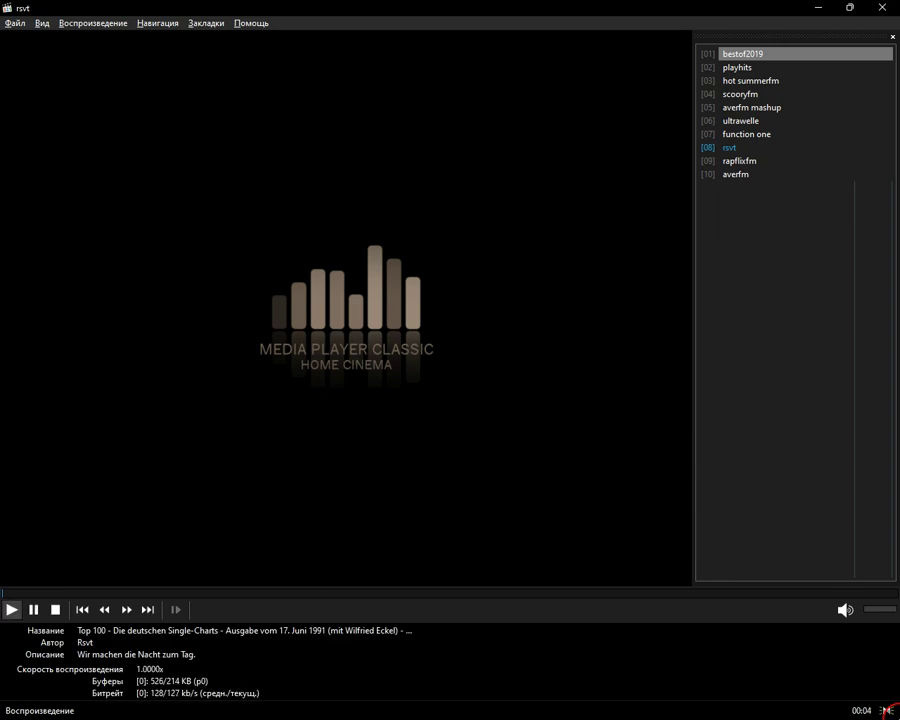
{"action": "double_click", "coordinate": [739, 160]}
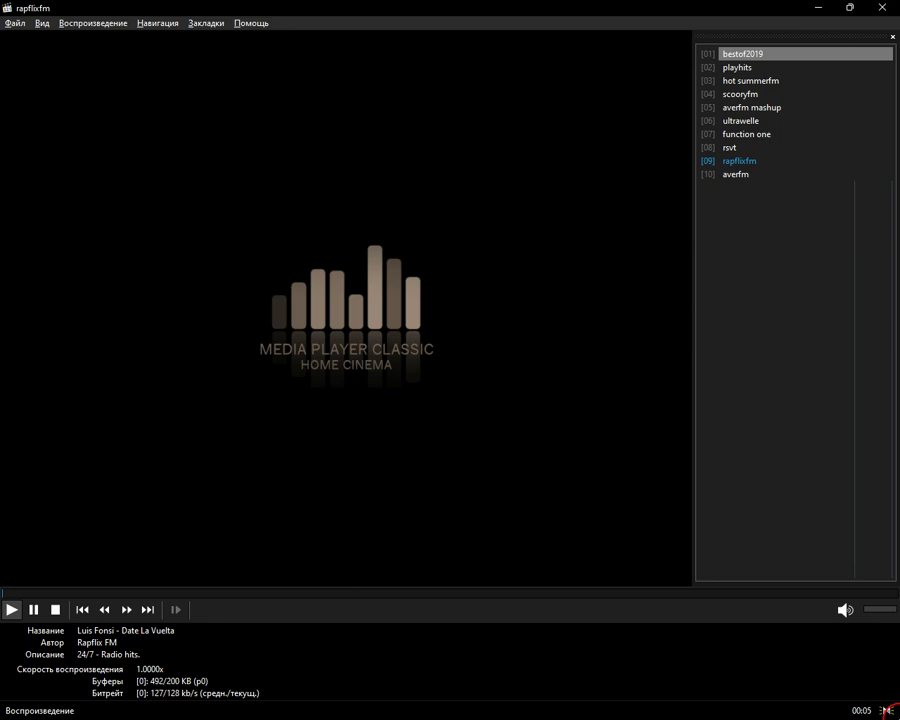
{"action": "double_click", "coordinate": [735, 174]}
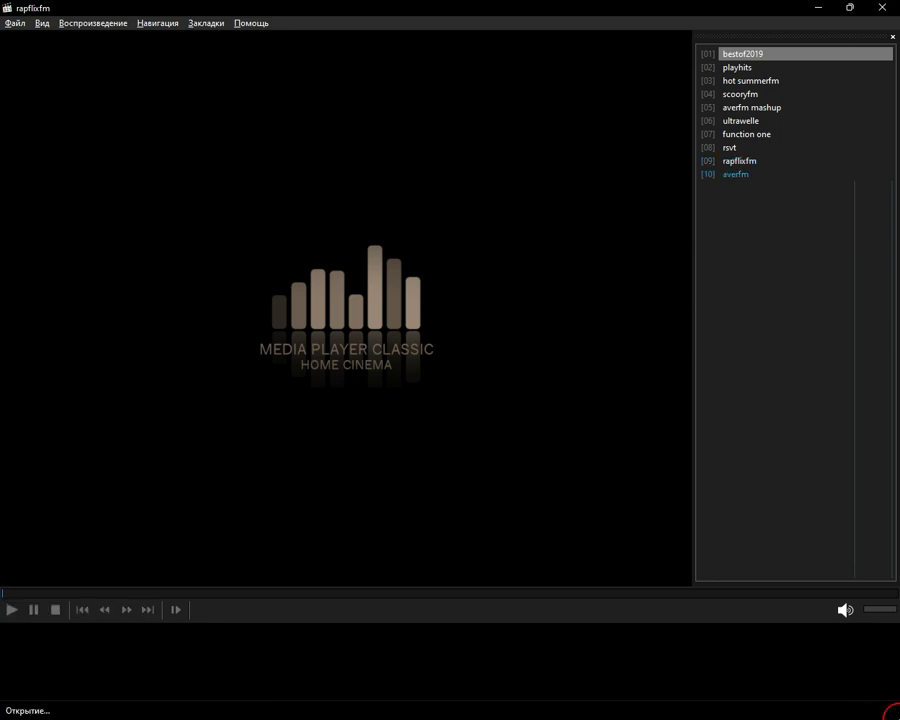